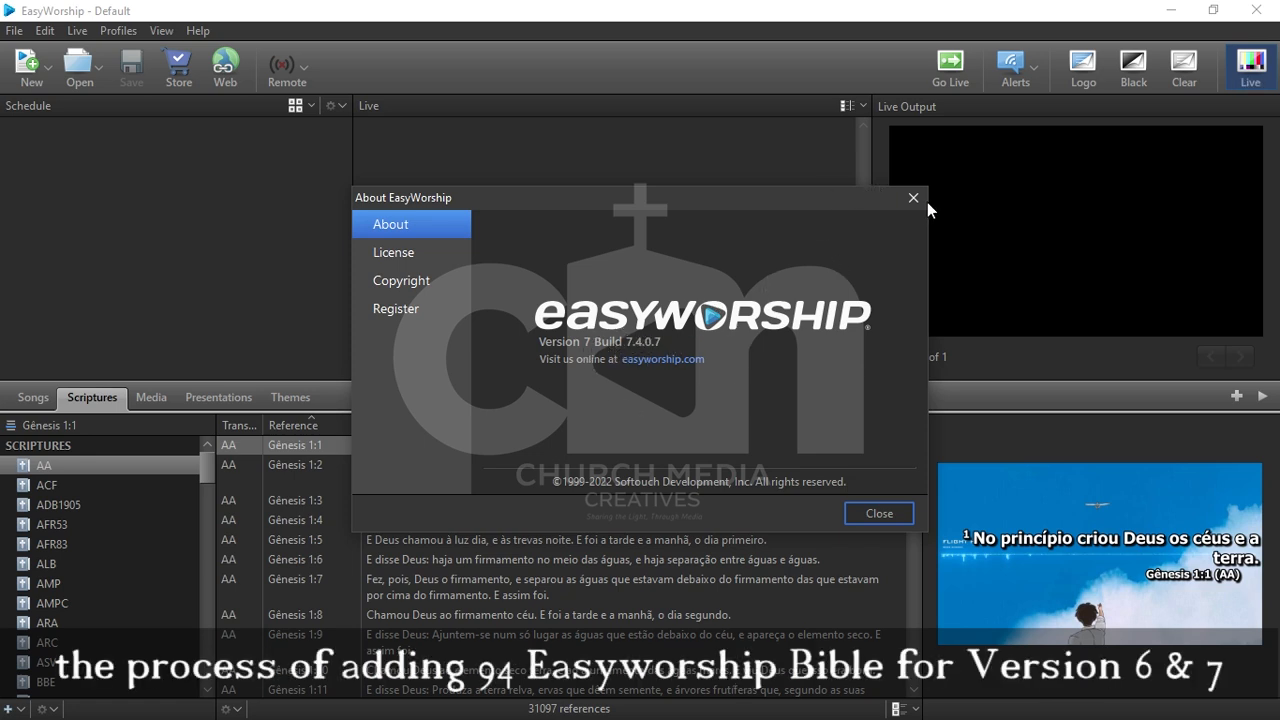
mouse_move(911, 197)
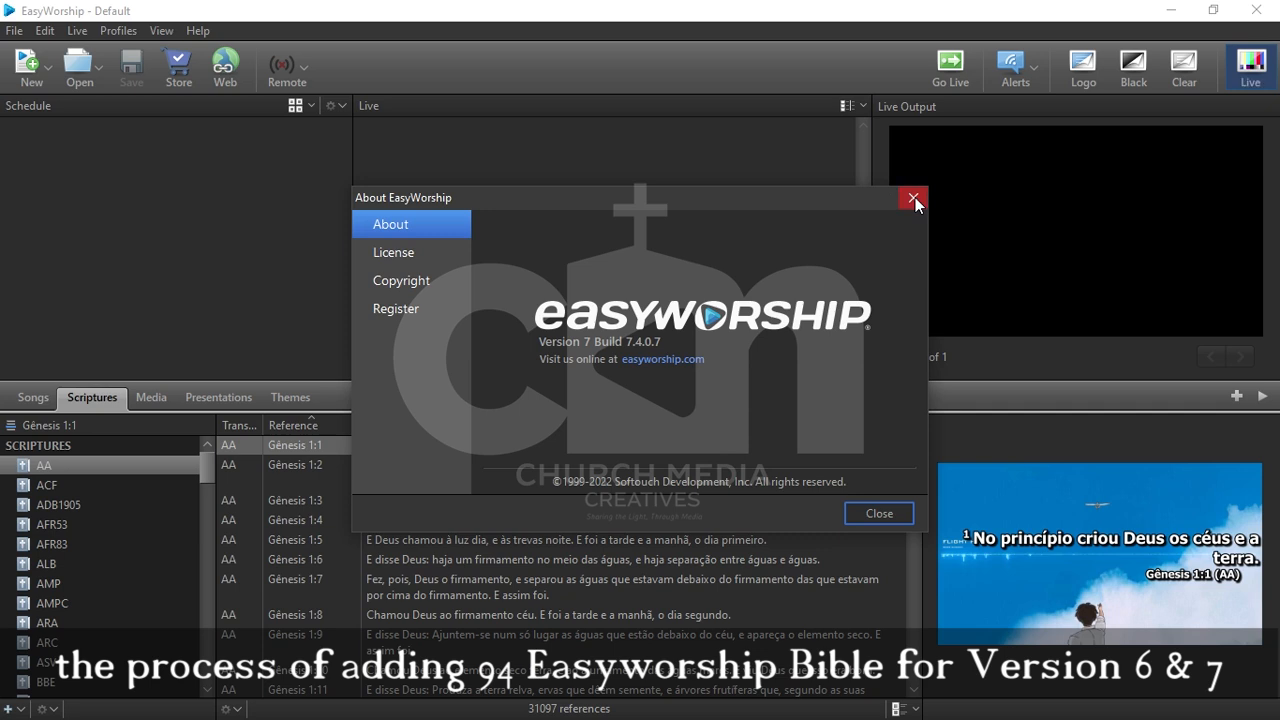
click(911, 198)
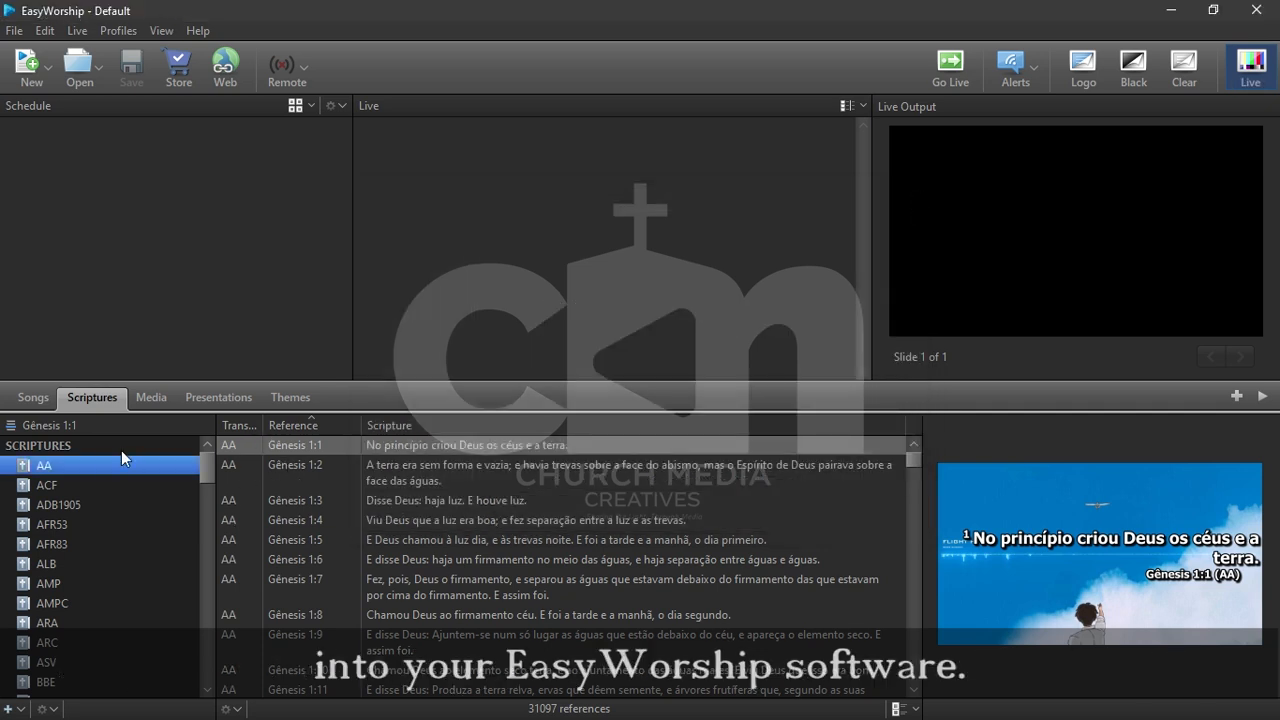
click(46, 485)
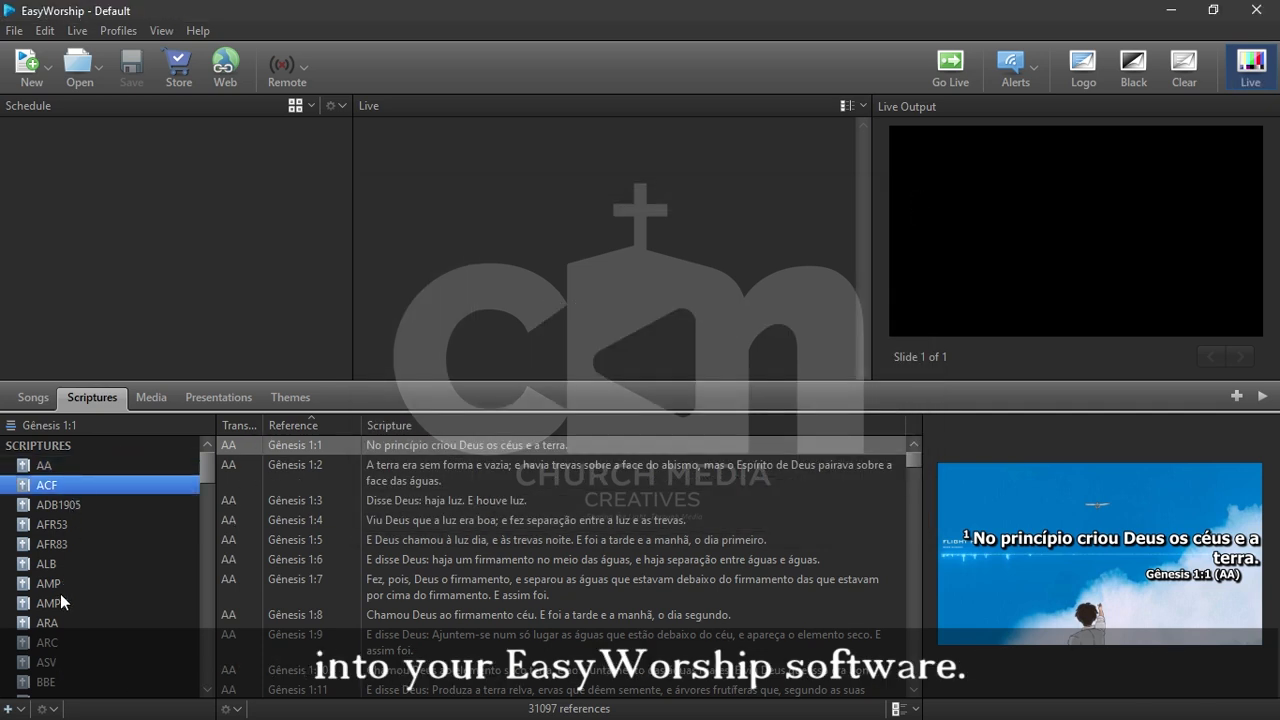
click(47, 583)
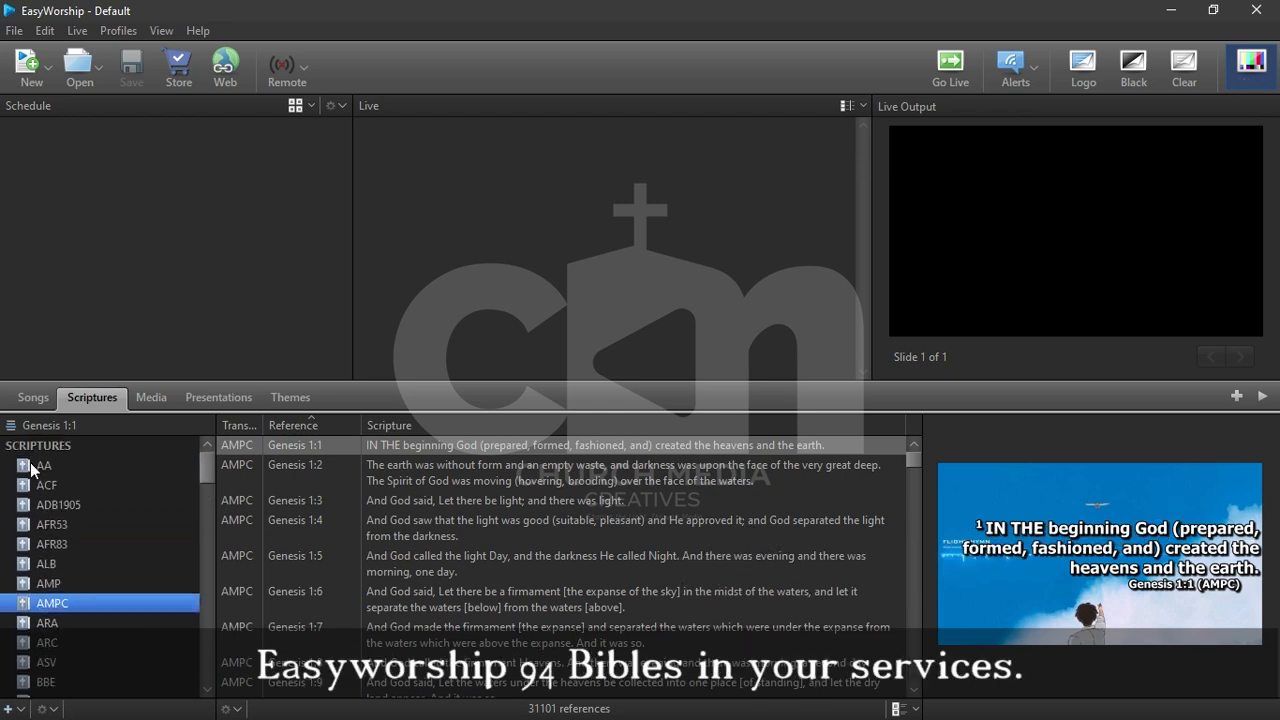
click(44, 465)
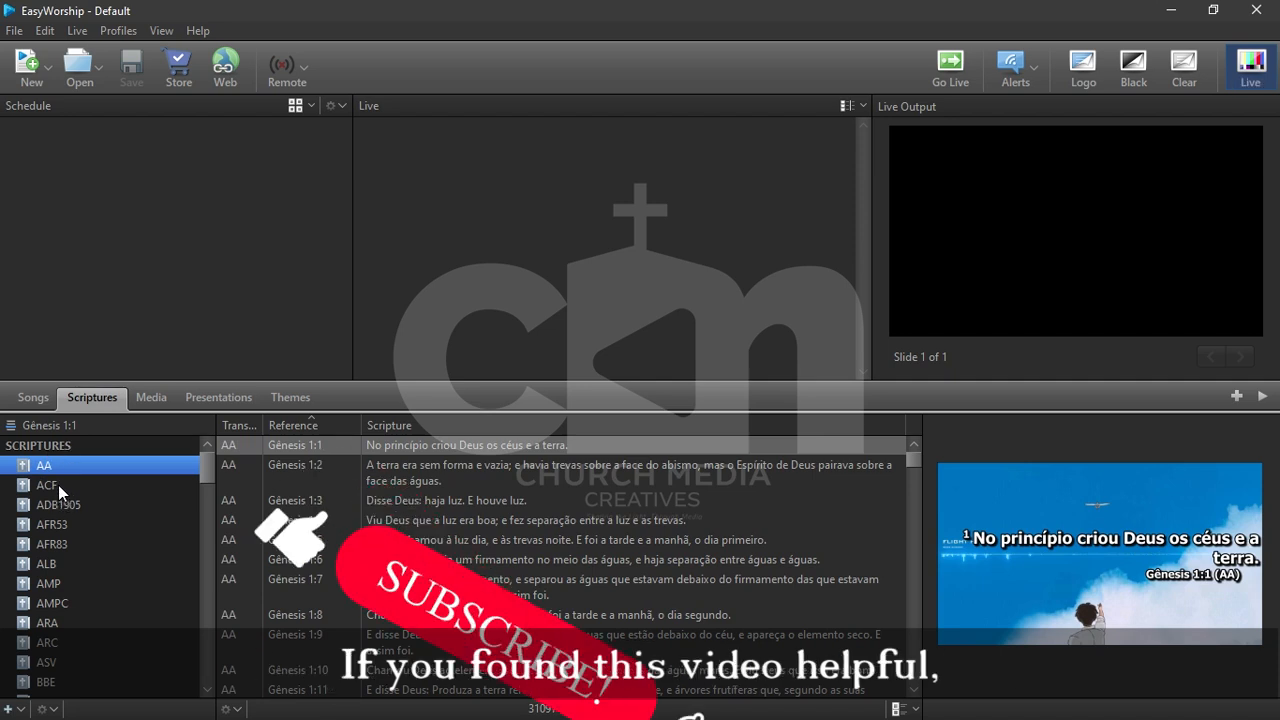
Step: Send Genesis 1:3 from AFR53 live, then select the AFR83 and ALB translations
click(58, 504)
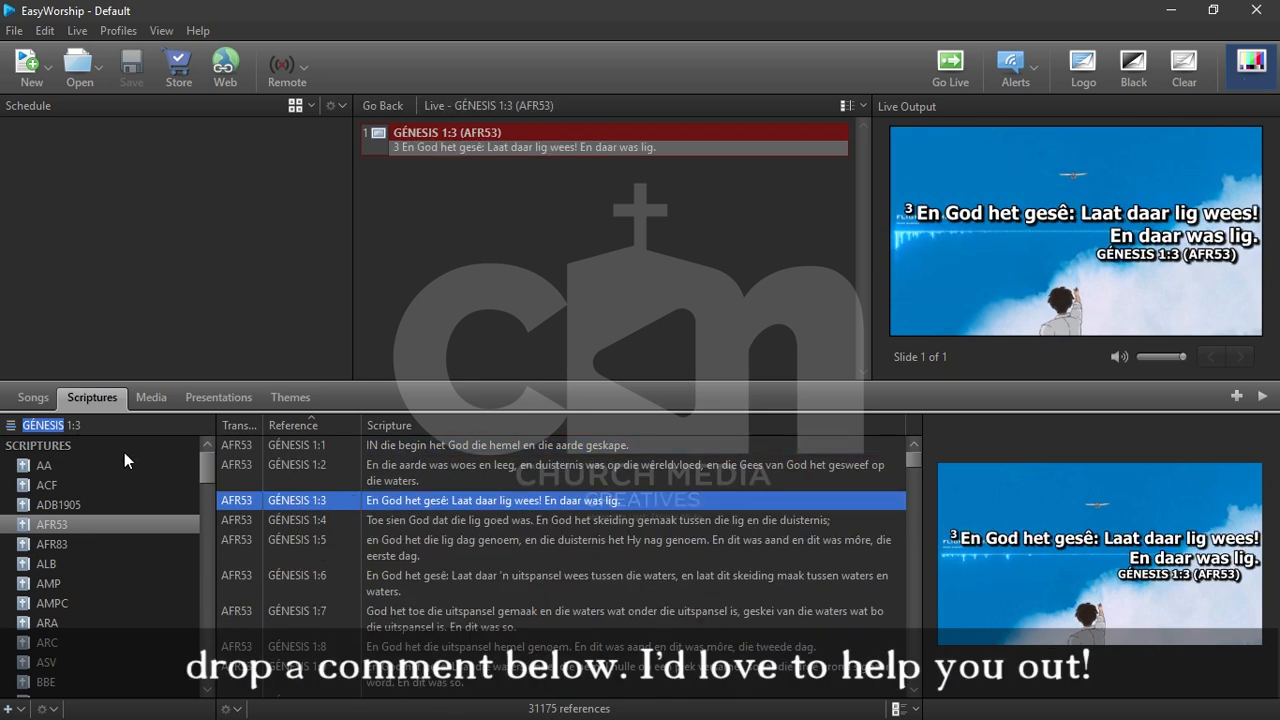
click(52, 543)
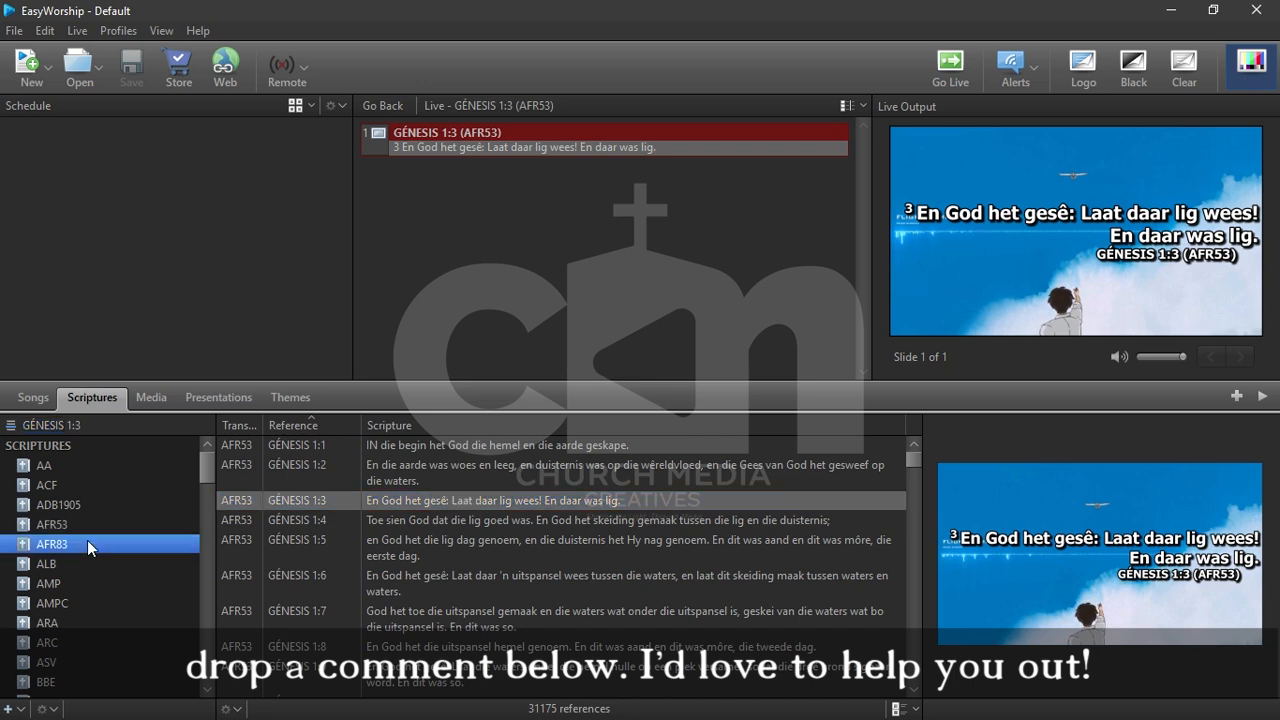
click(50, 563)
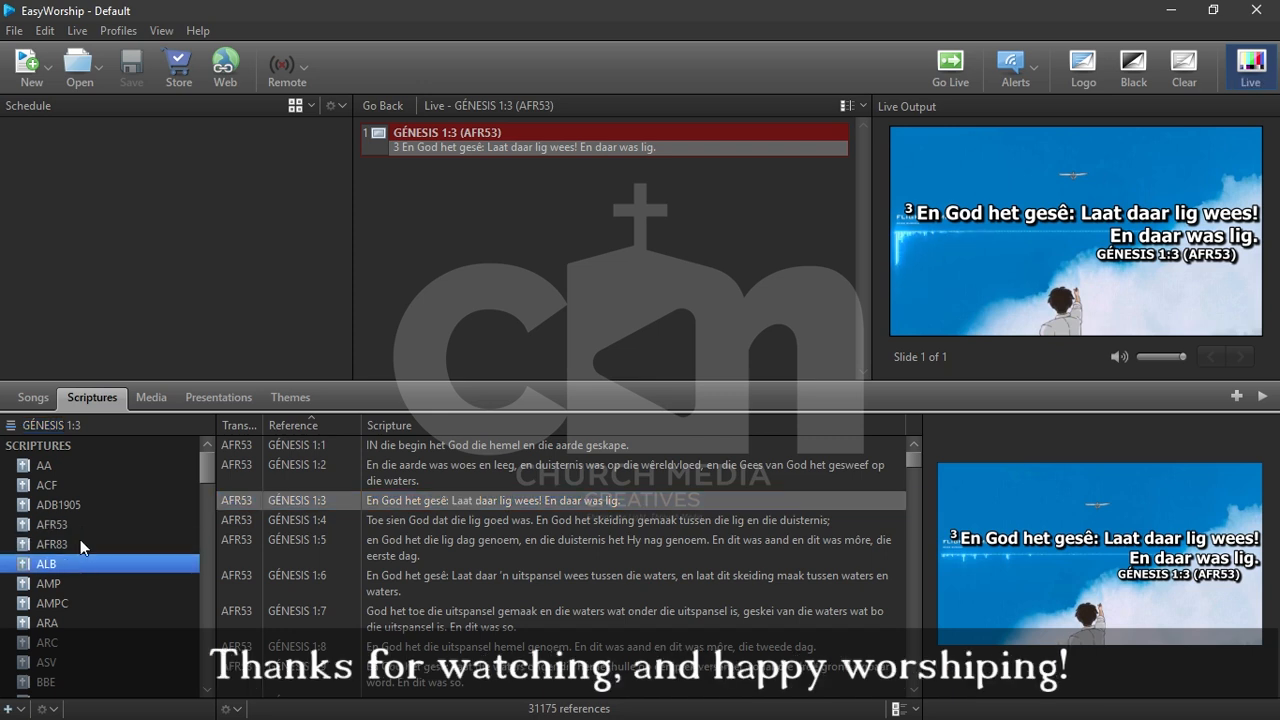